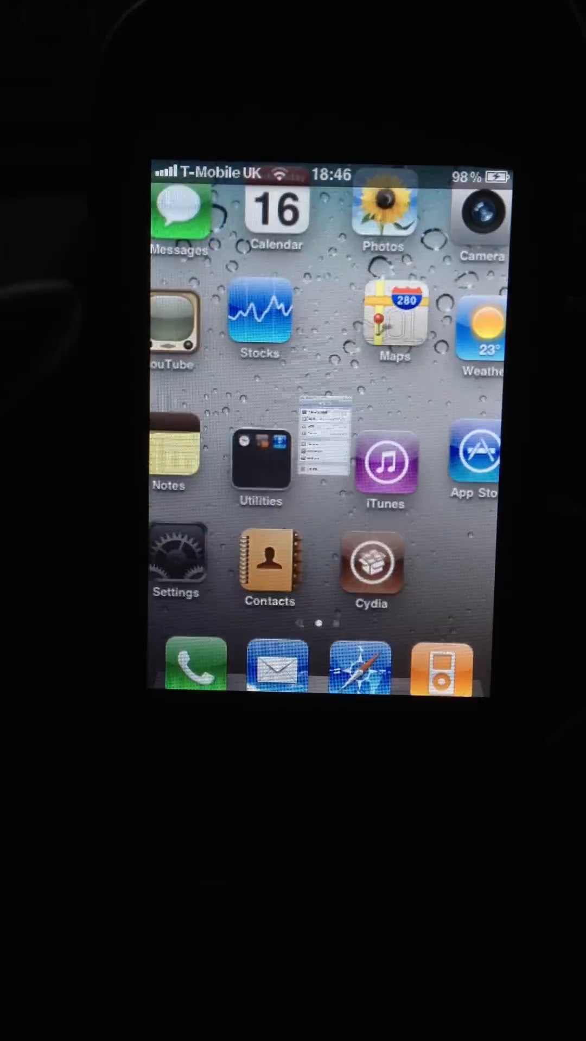
Step: Go from the home screen through Settings > General to the About page showing device details
left_click(175, 561)
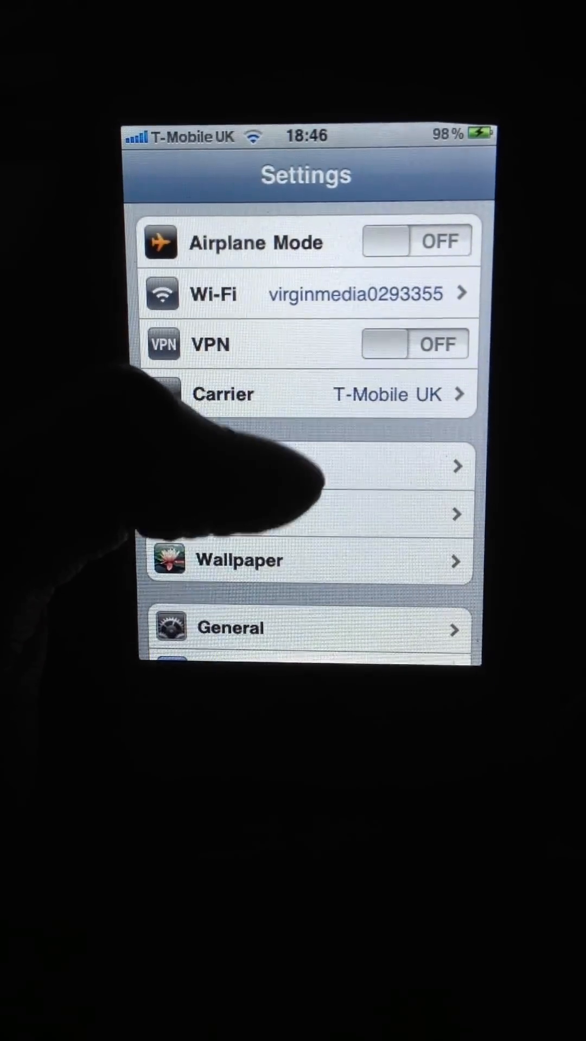
scroll("down", 3)
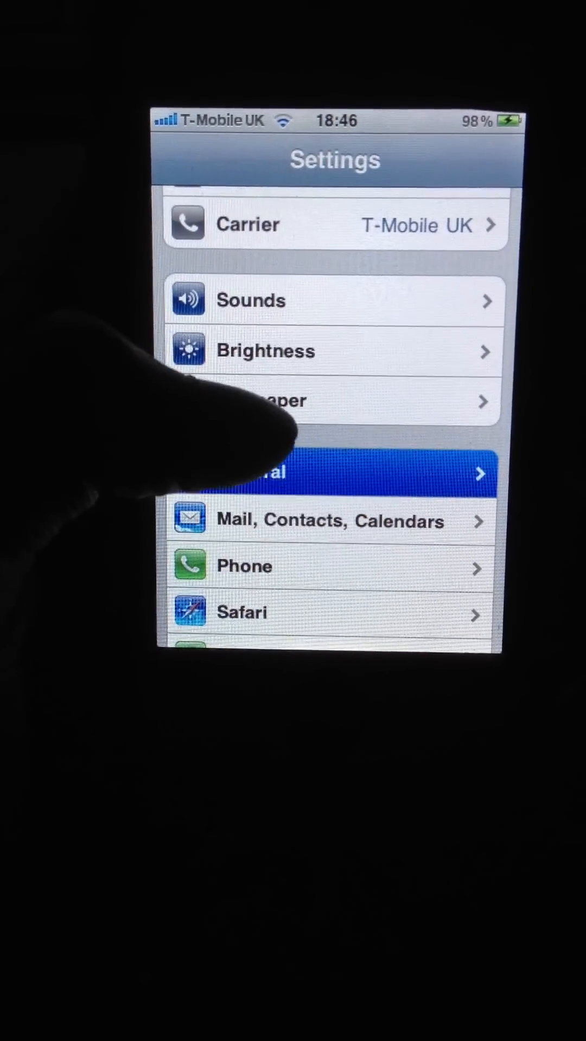
left_click(332, 473)
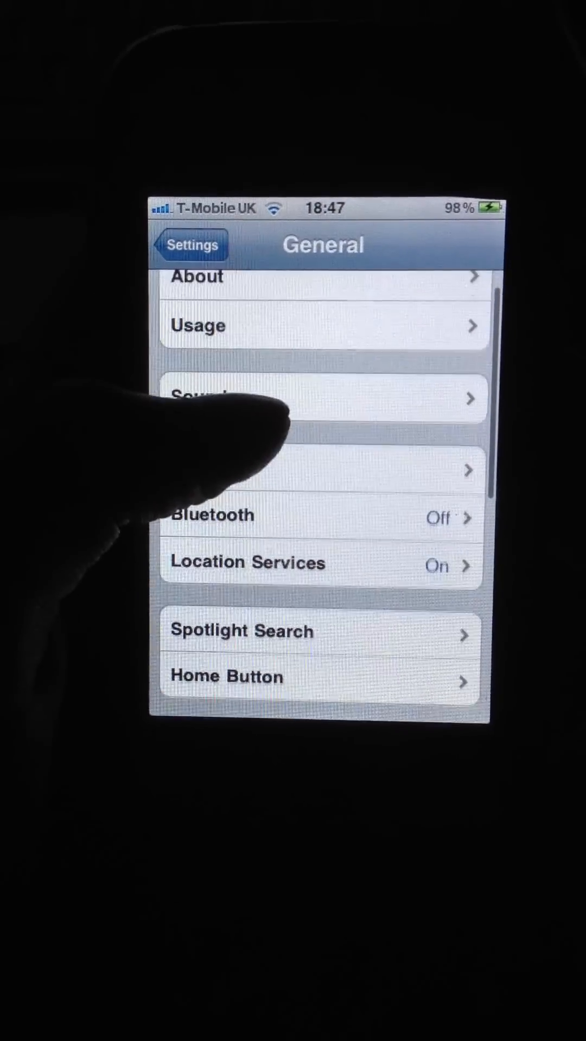
left_click(305, 259)
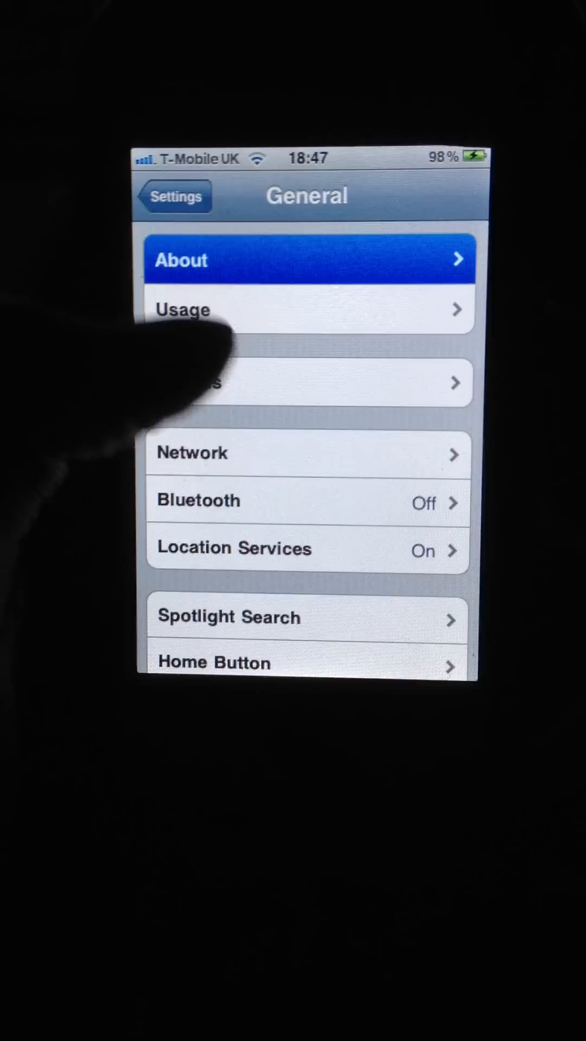
left_click(305, 259)
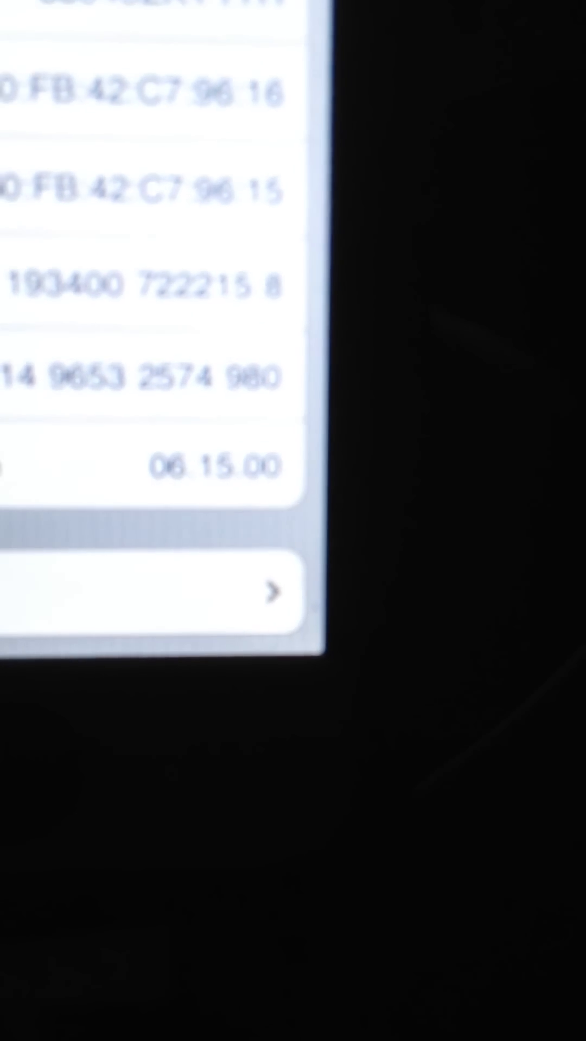
scroll("up", 3)
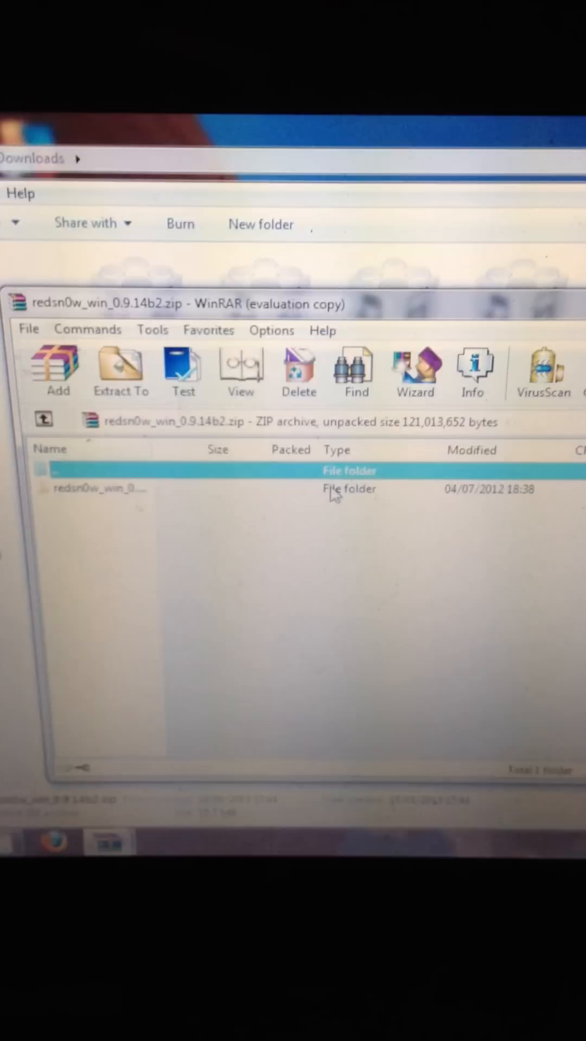
Step: Open the redsn0w_win_0.9.14b2 folder in WinRAR to list redsn0w.exe and its text files
double_click(99, 488)
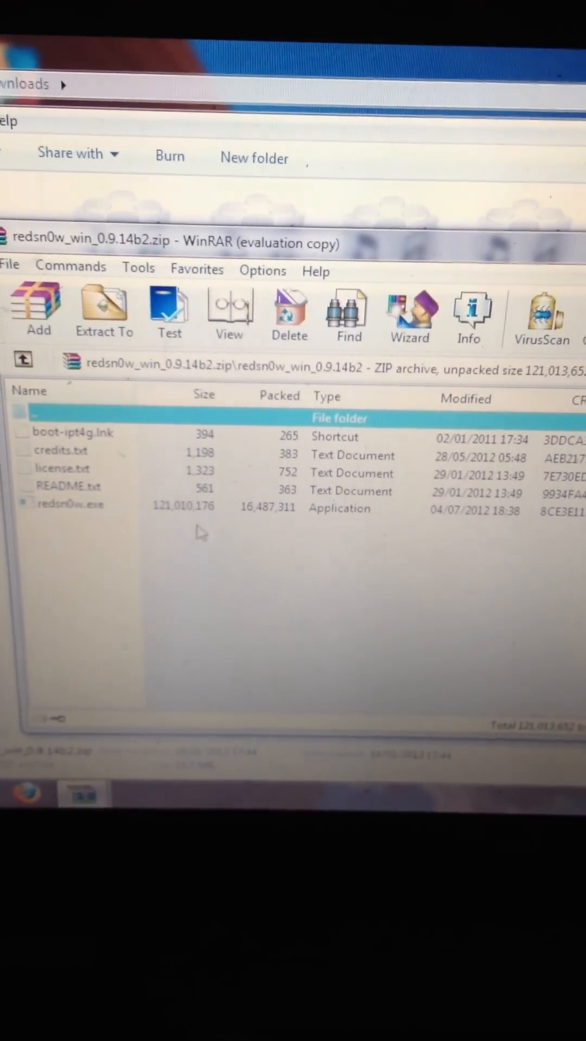